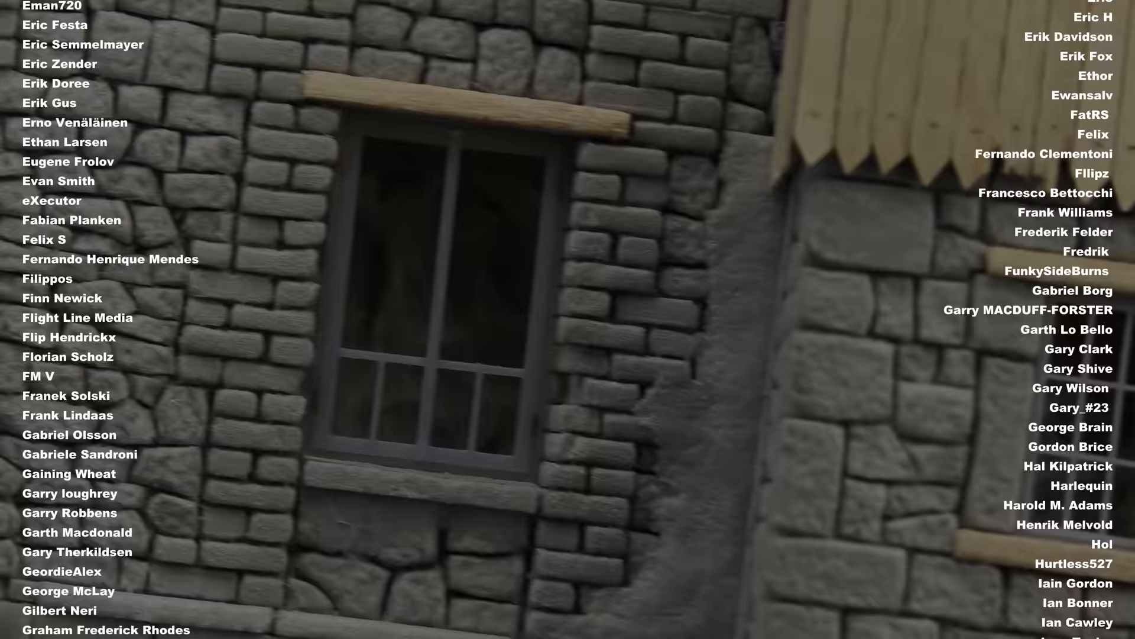
pyautogui.scroll(-3)
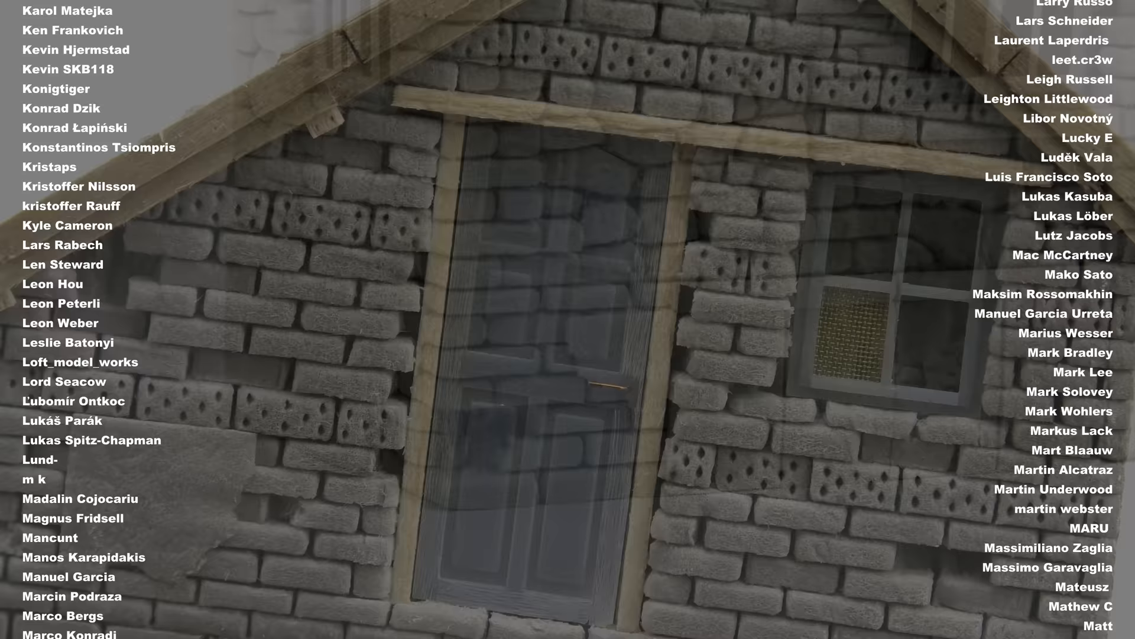